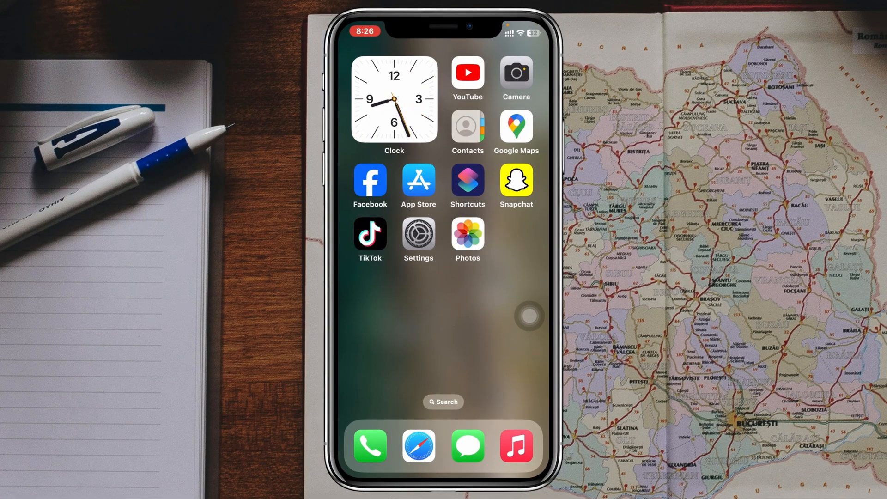
Launch Photos, scroll down to Utilities, and open the Hidden album's Face ID lock screen.
left_click(466, 235)
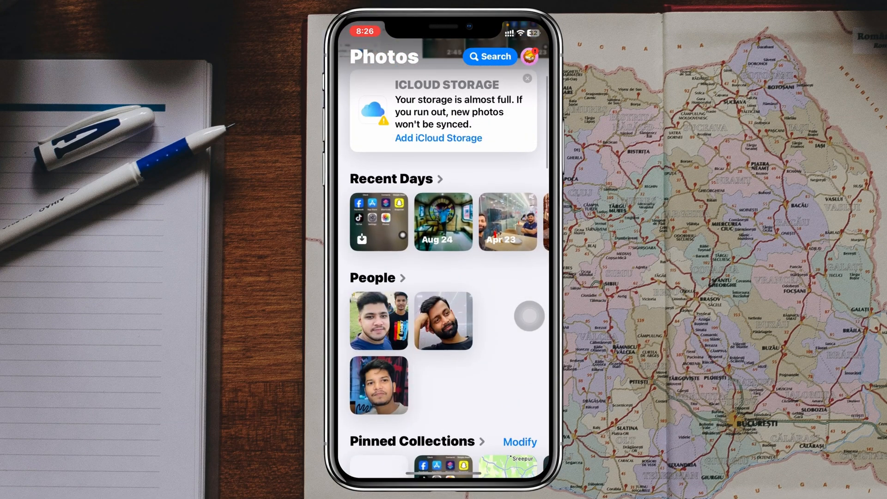
scroll("down", 3)
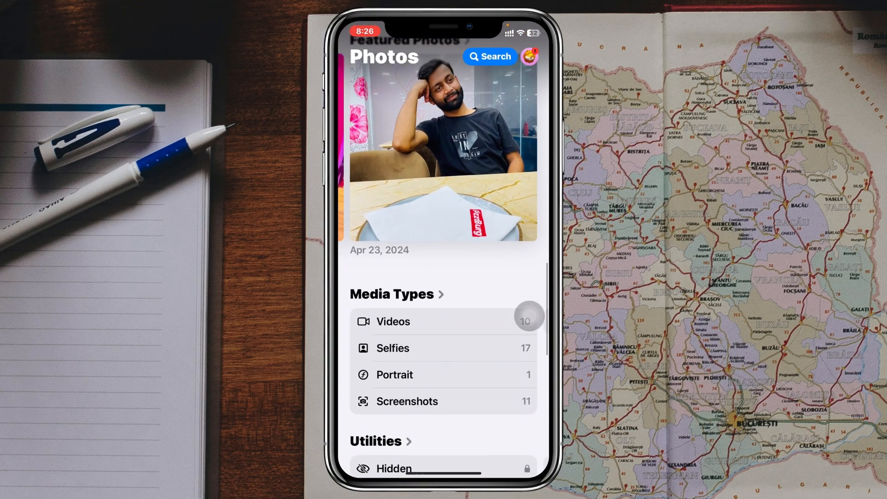
scroll("down", 3)
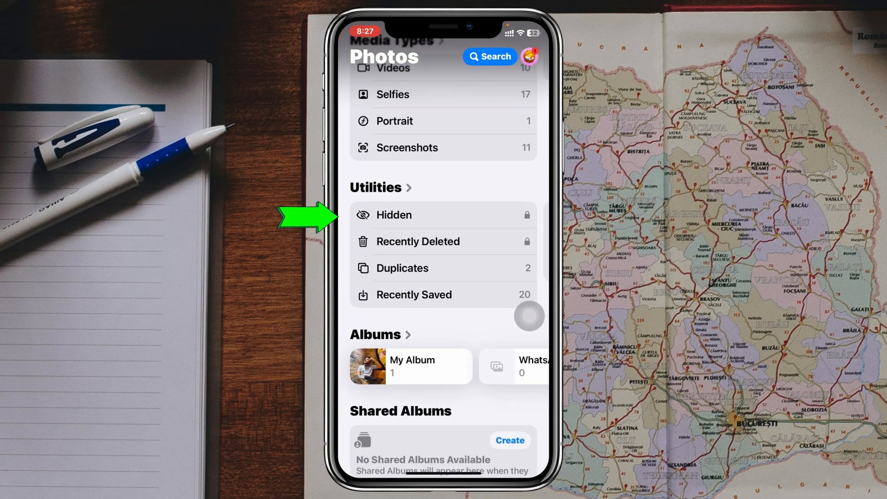
left_click(392, 214)
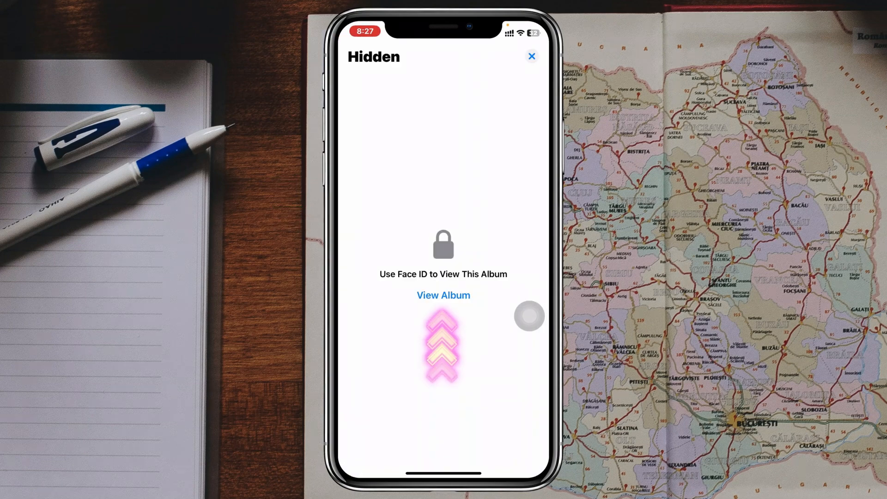